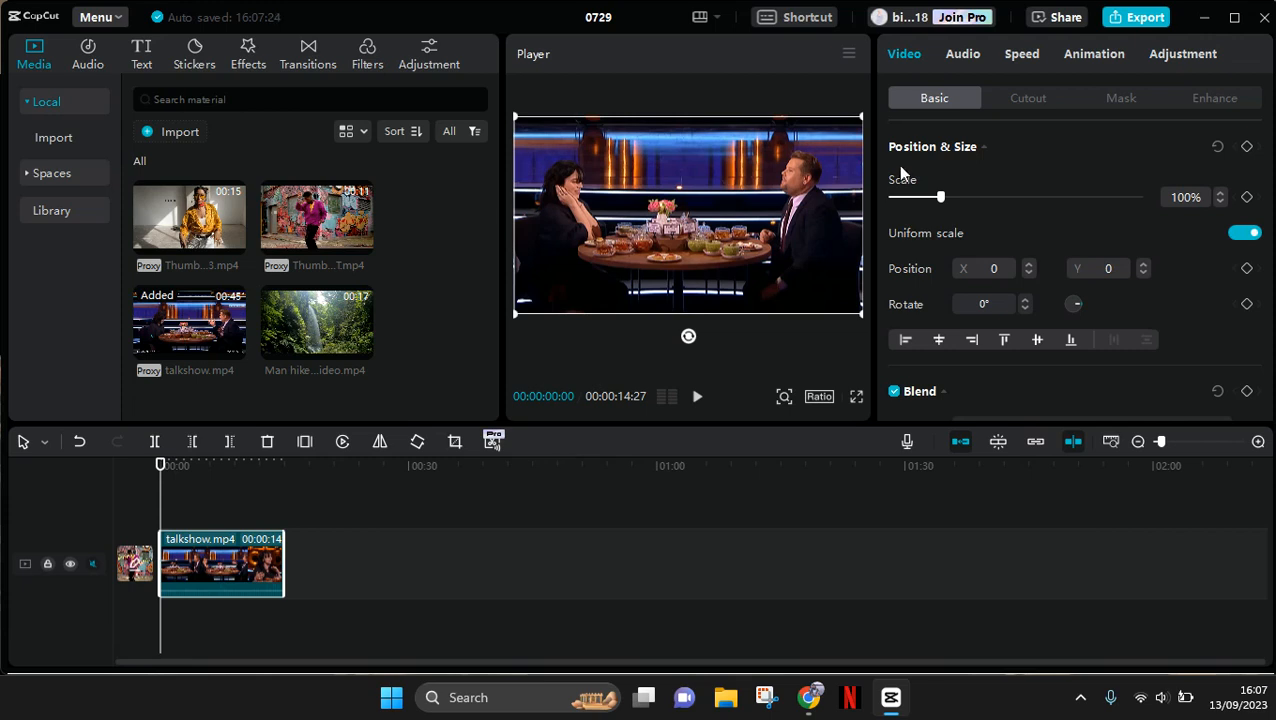
mouse_move(950, 164)
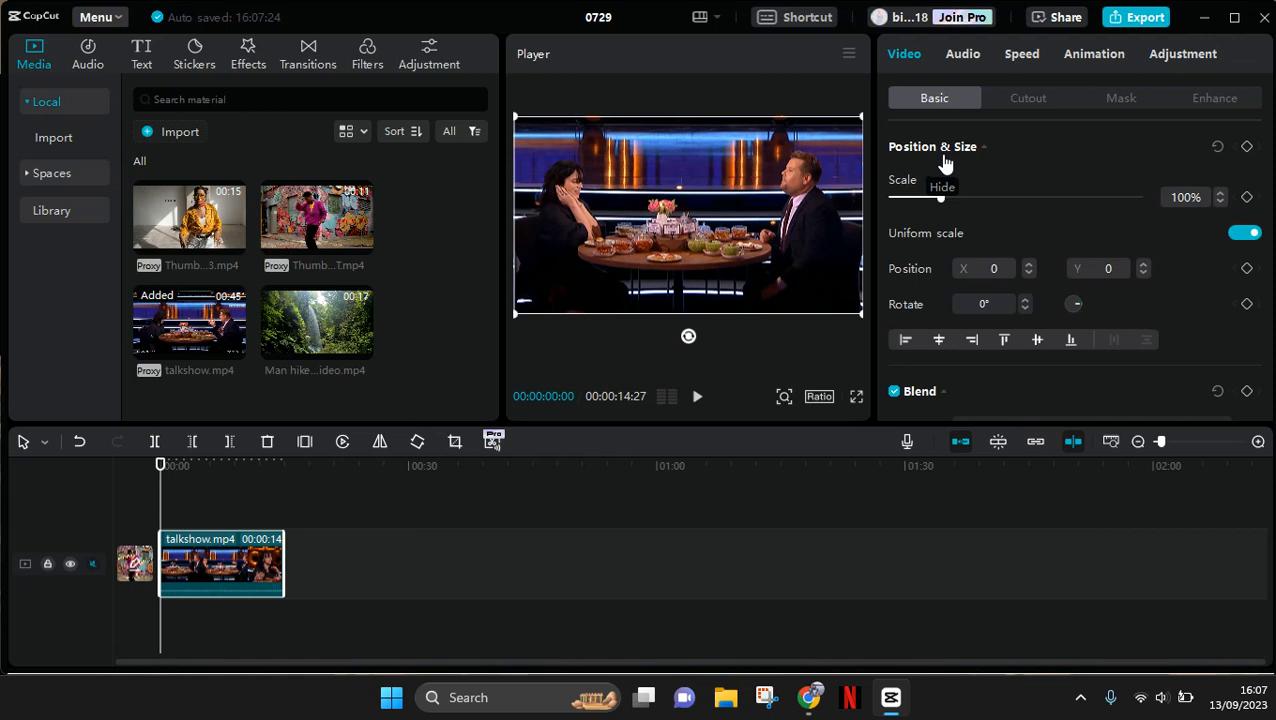
mouse_move(932, 162)
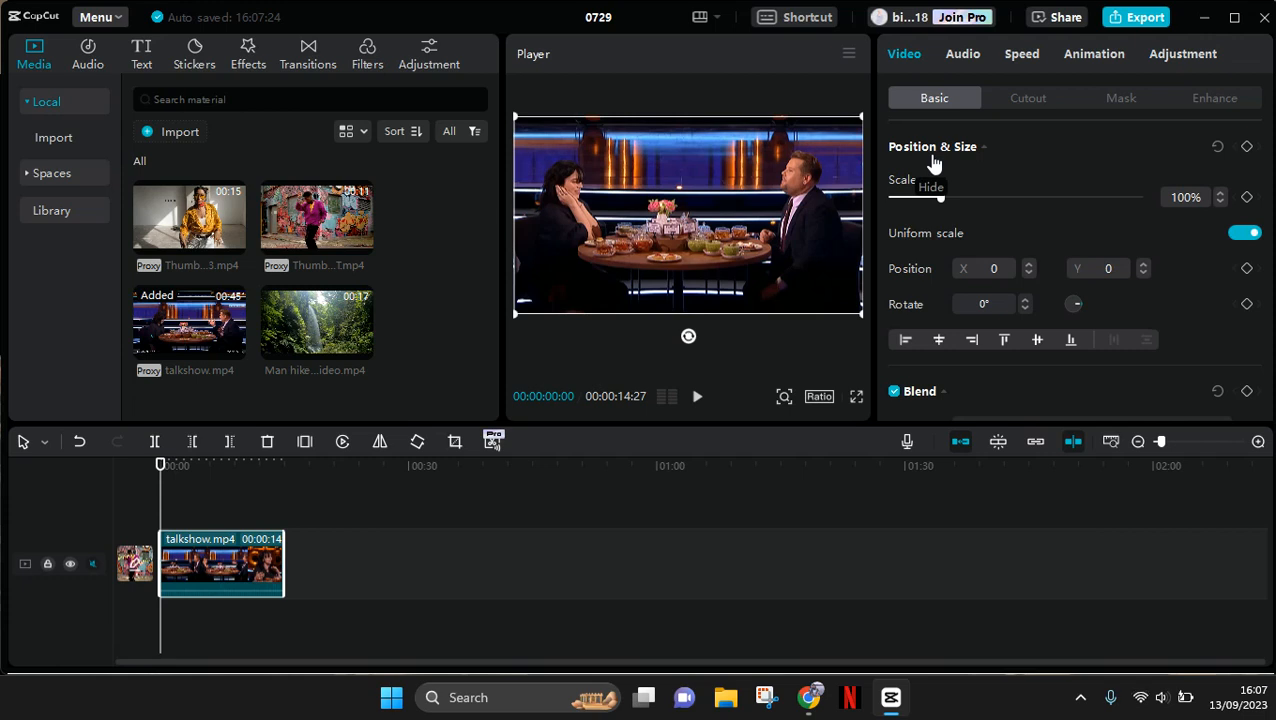
mouse_move(1256, 224)
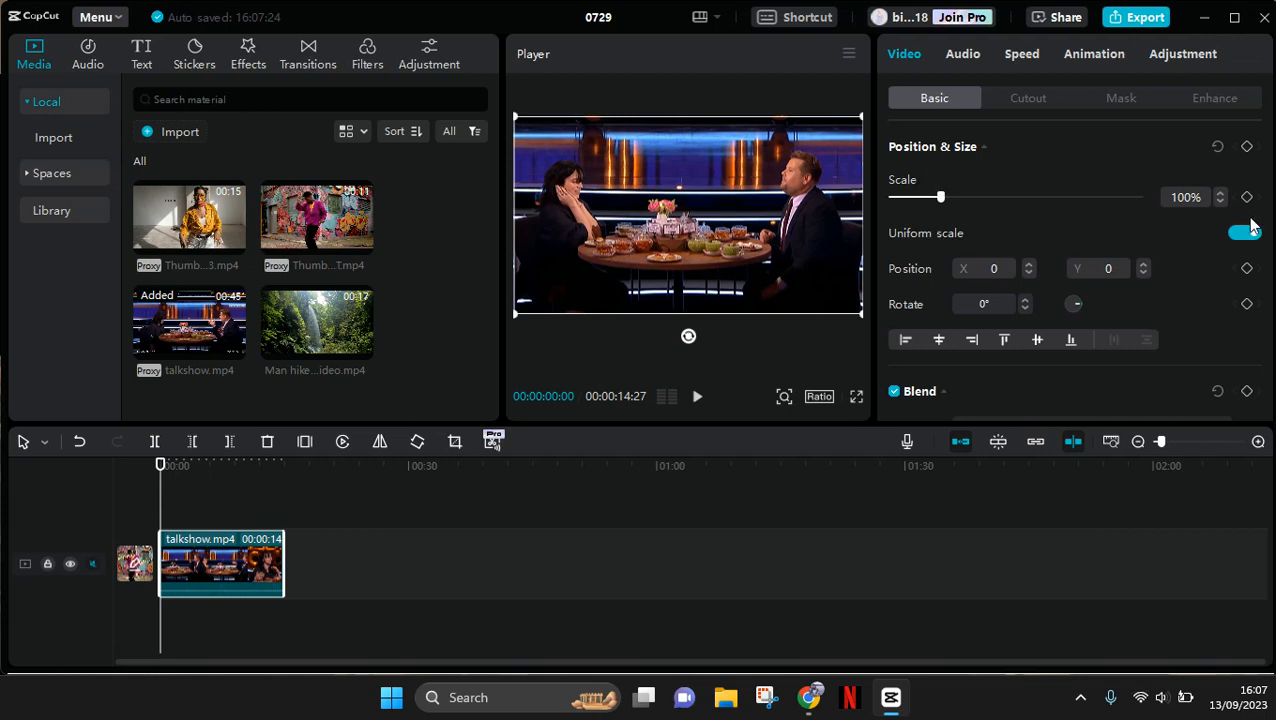
mouse_move(1246, 196)
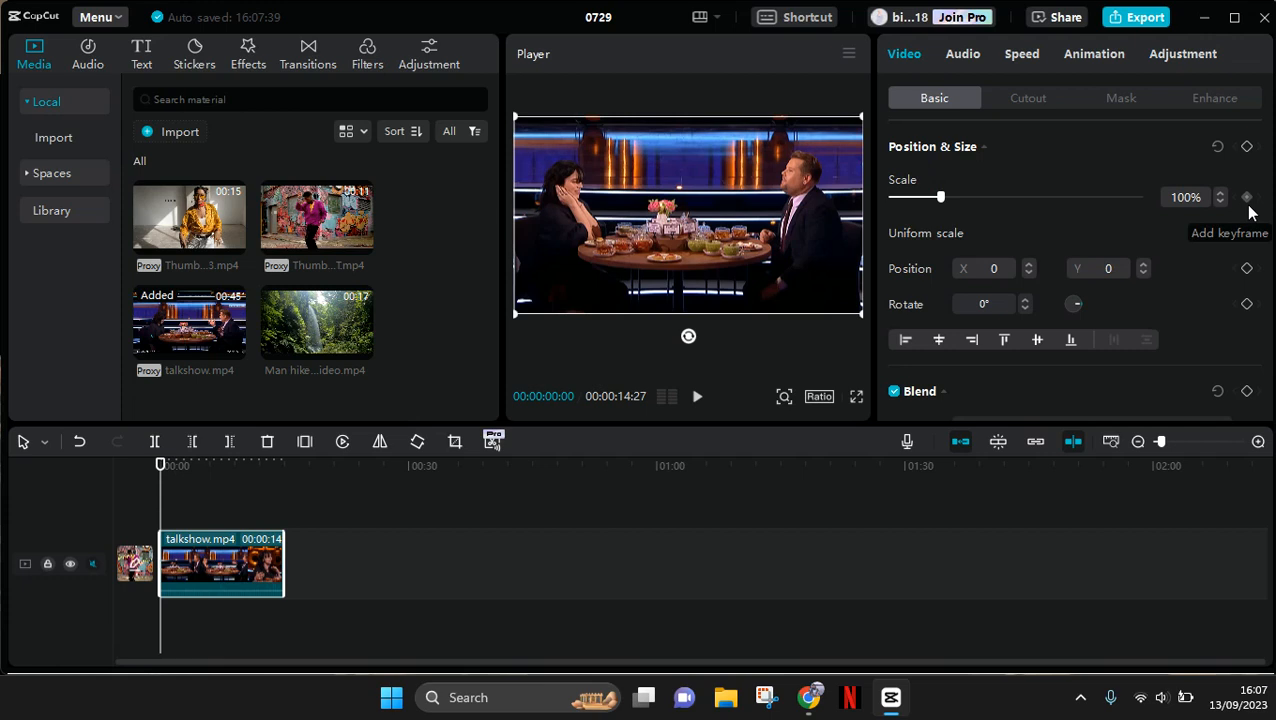
Add starting Position & Size keyframes on the talkshow clip and move the playhead to 00:00:04:26
click(1244, 232)
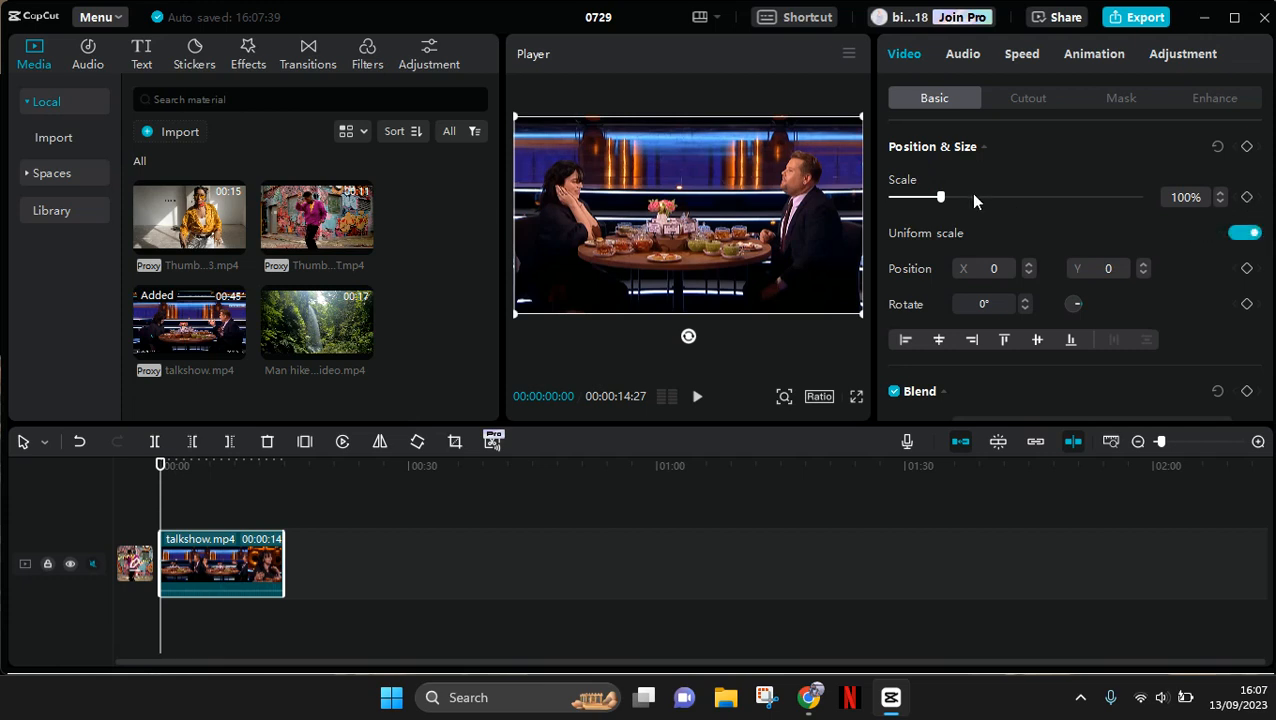
mouse_move(980, 198)
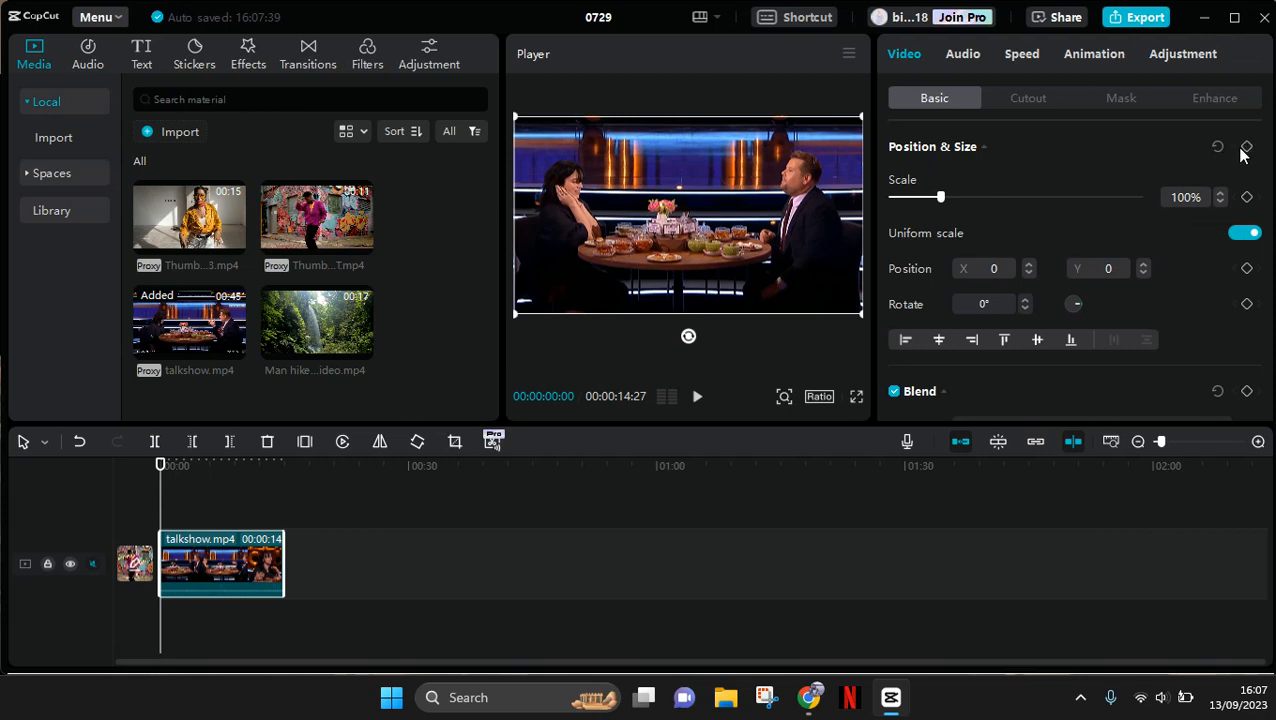
mouse_move(1028, 94)
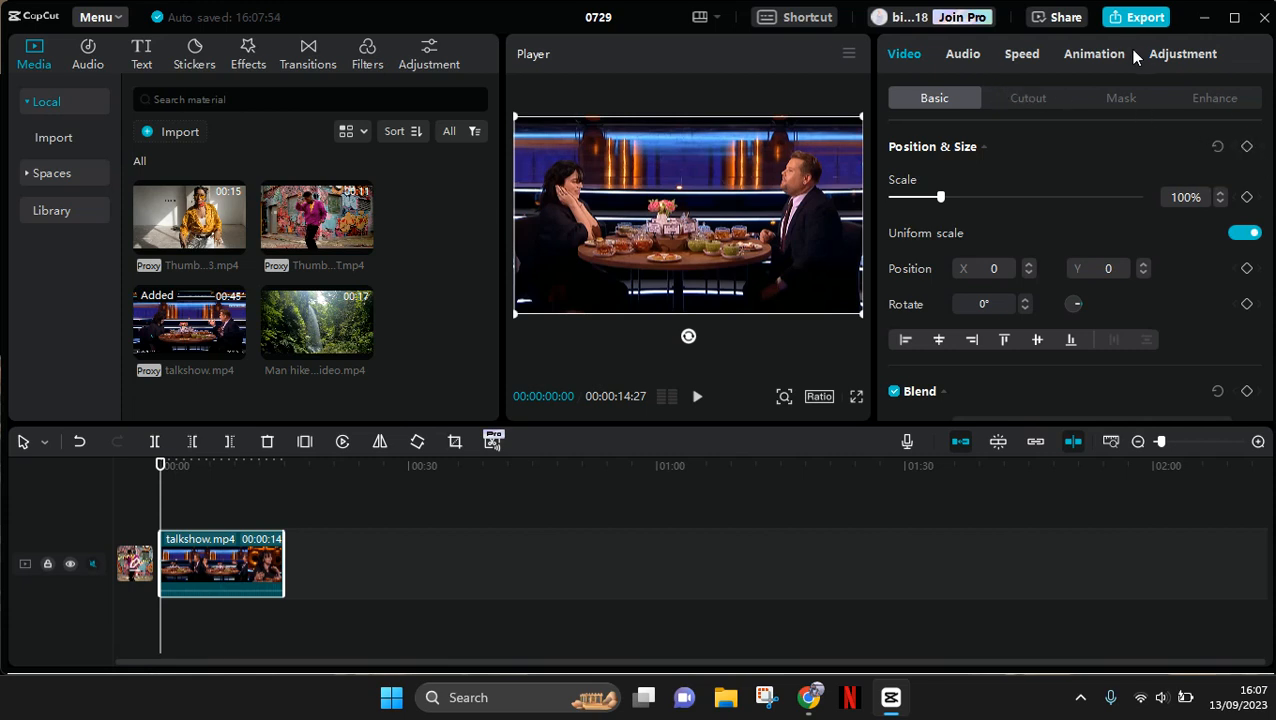
mouse_move(1256, 172)
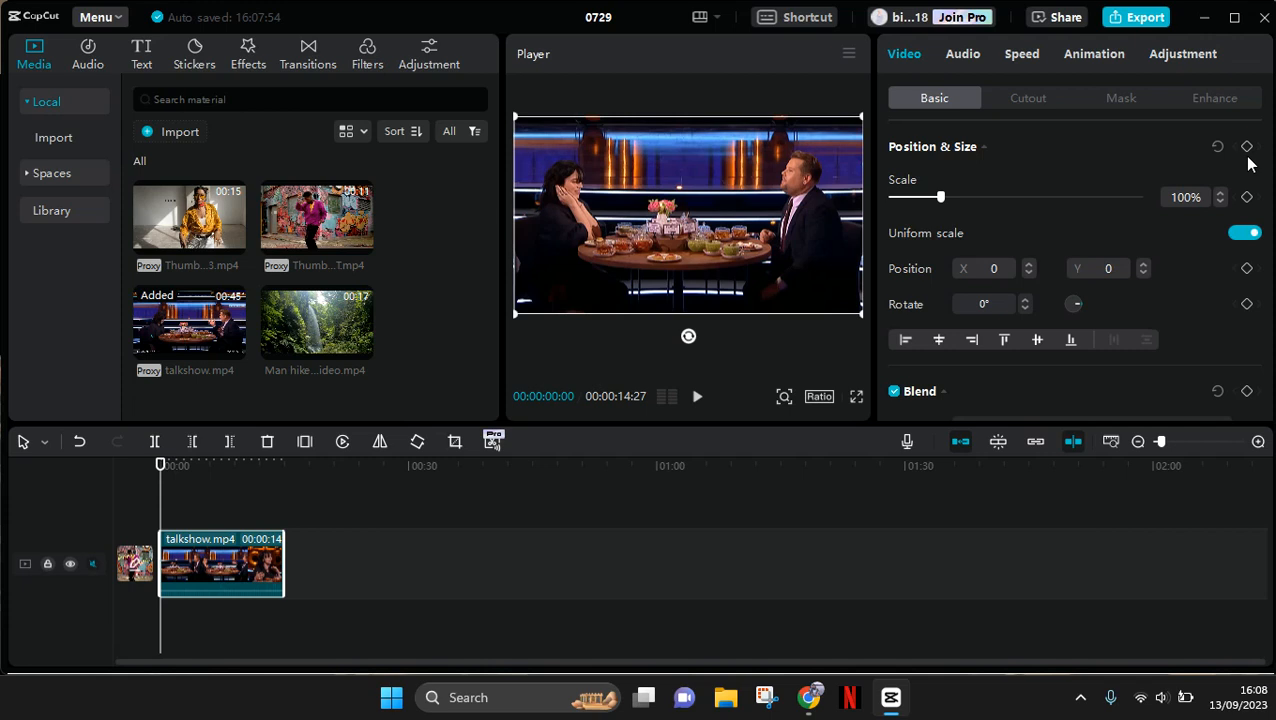
mouse_move(1248, 146)
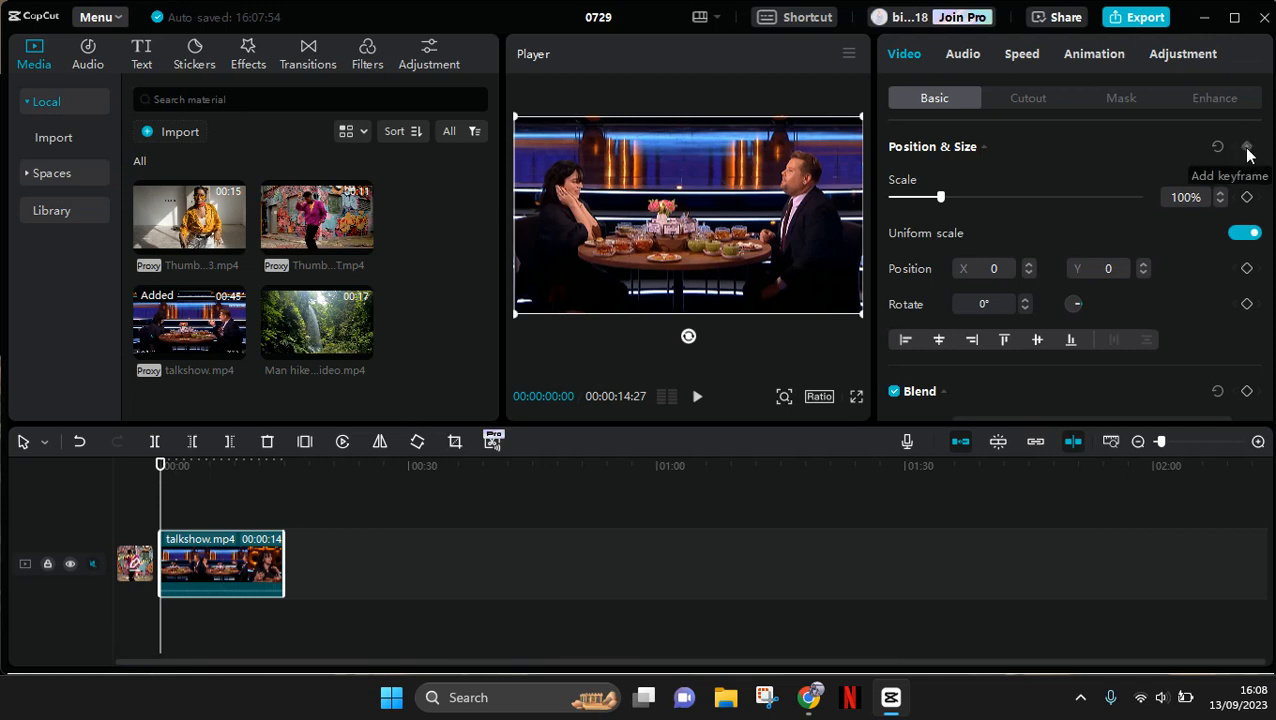
click(1246, 146)
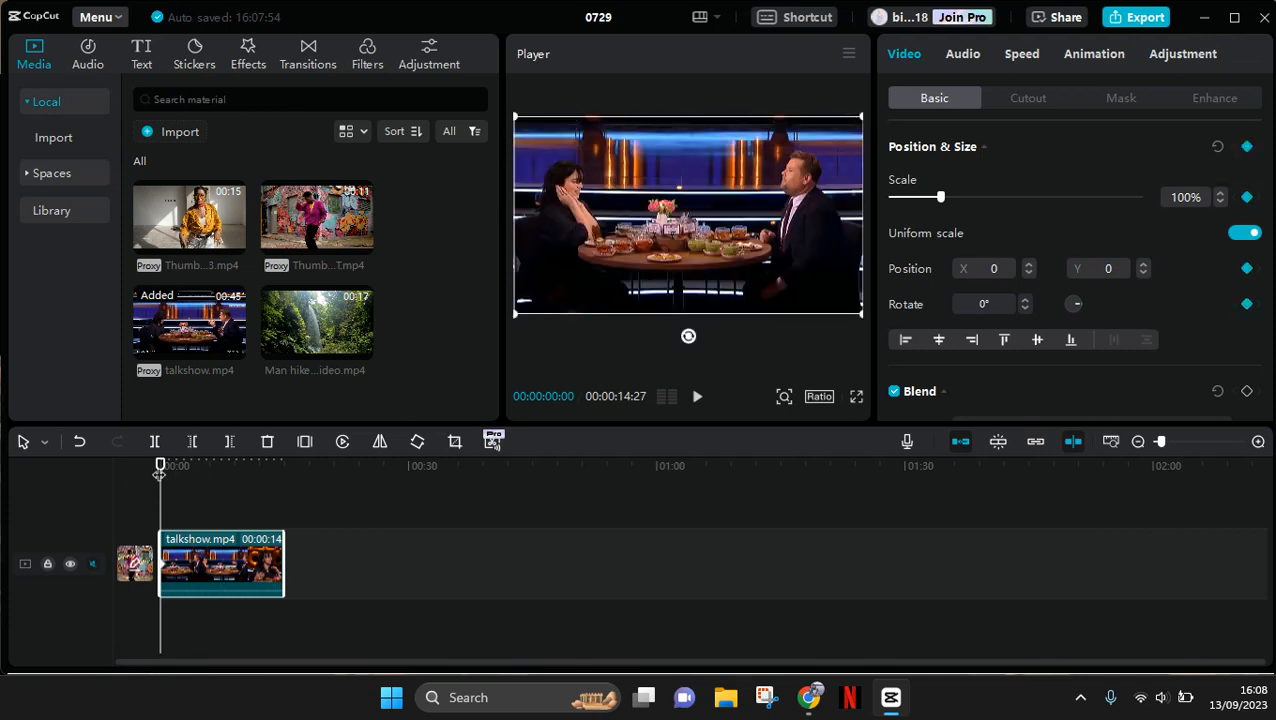
drag(160, 464, 200, 464)
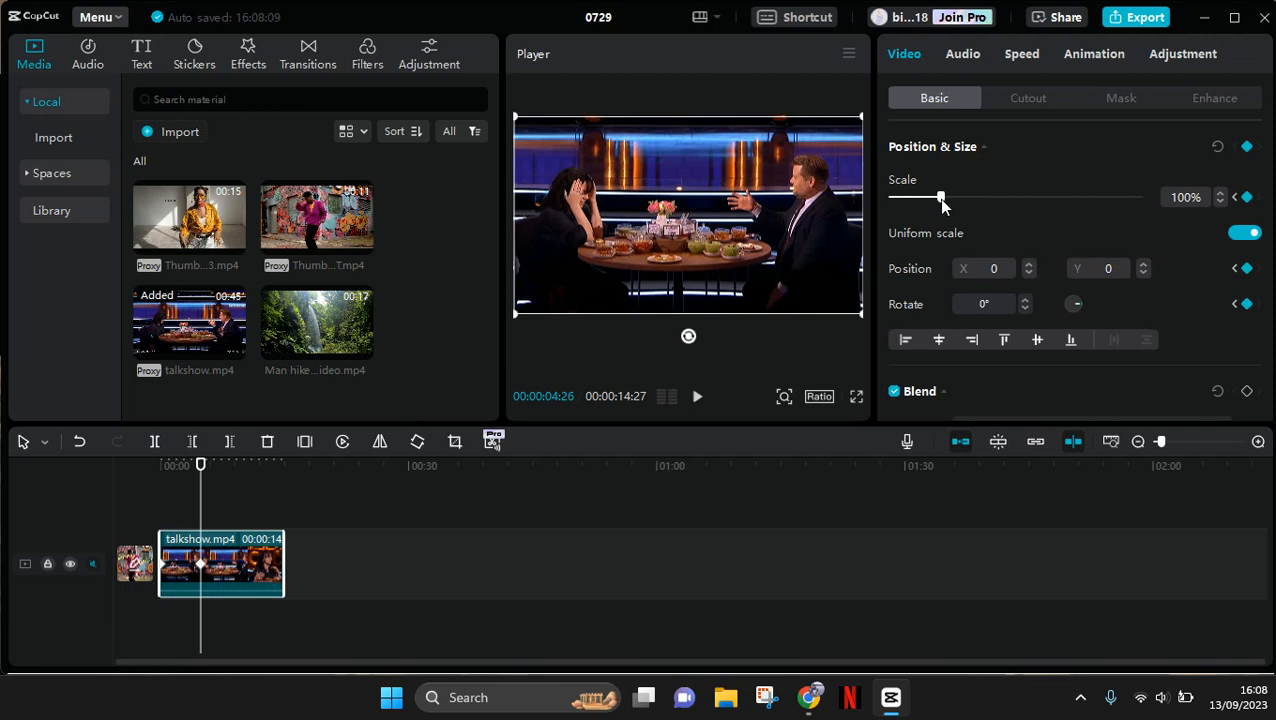
Raise the clip's Scale to 145%, creating a zoom-in keyframe at 00:00:04:26
drag(940, 198, 958, 198)
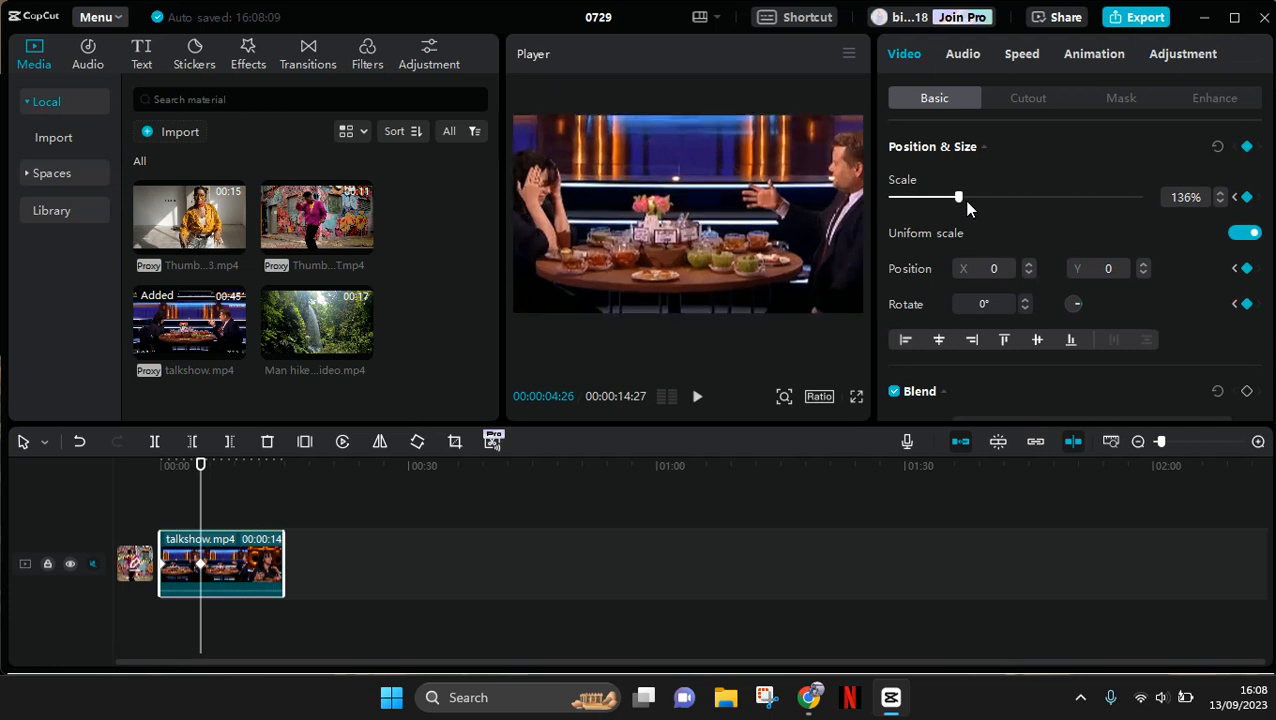
drag(960, 198, 956, 198)
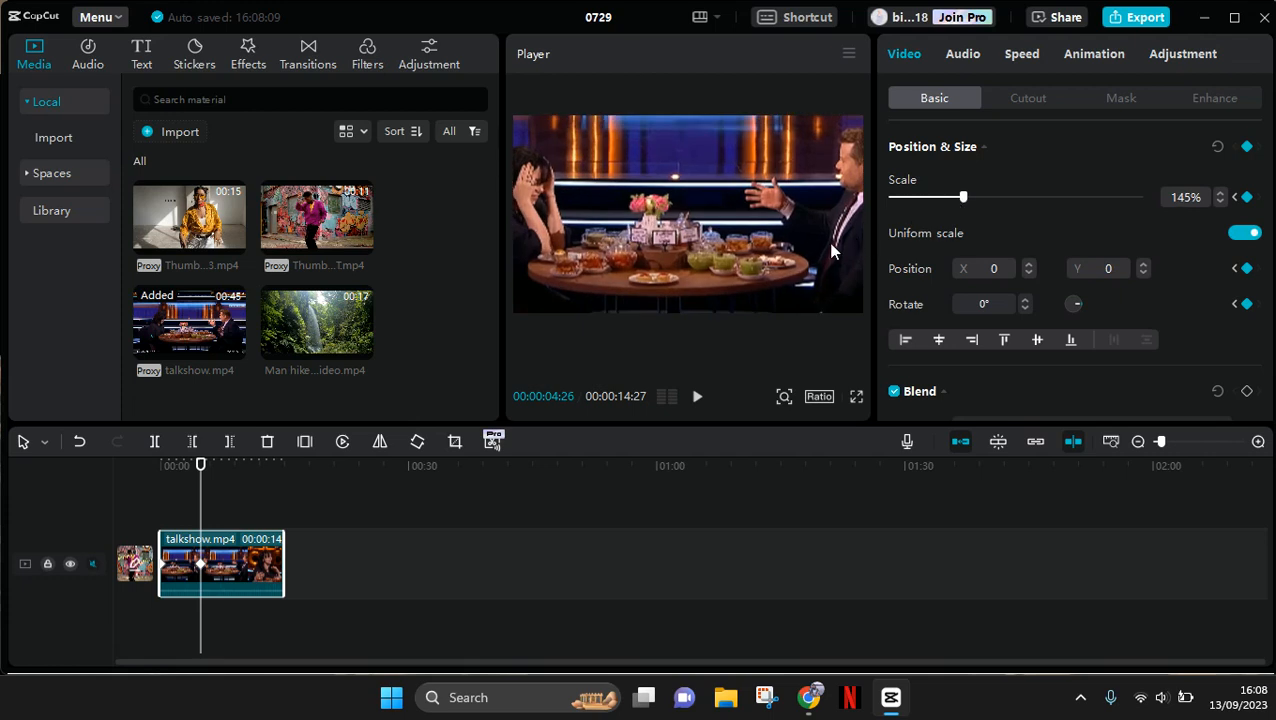
mouse_move(750, 210)
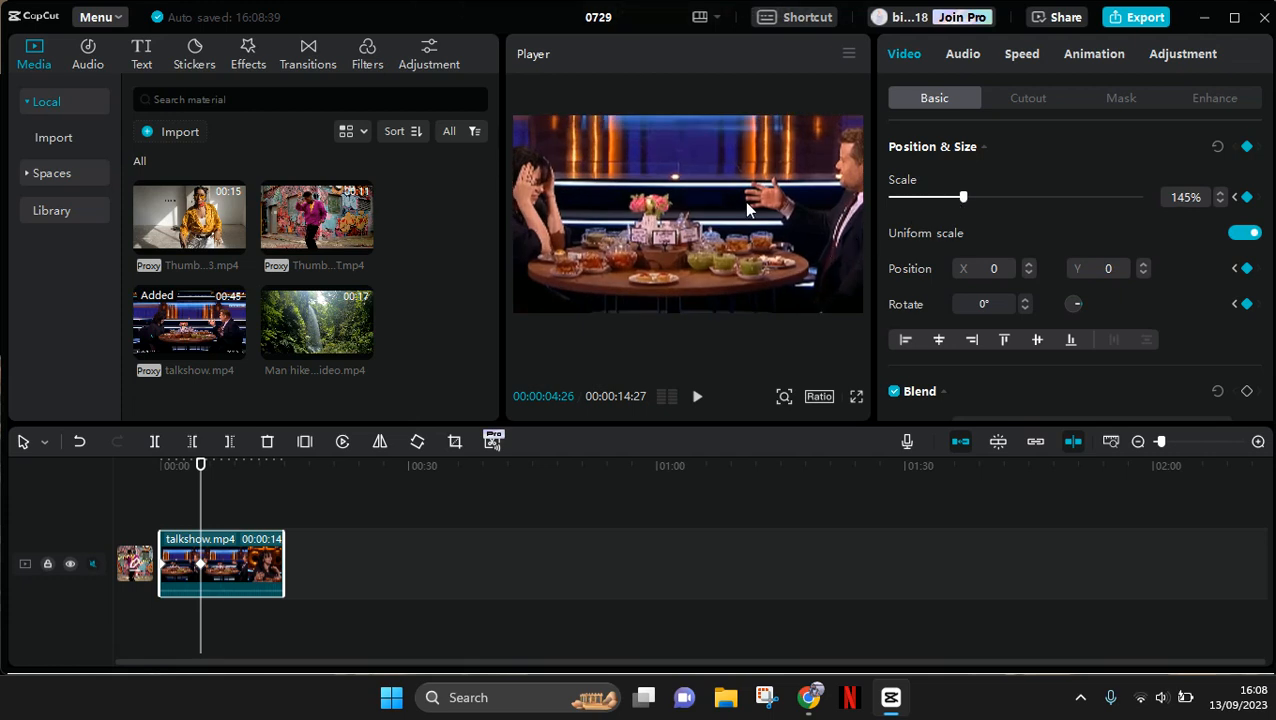
mouse_move(632, 244)
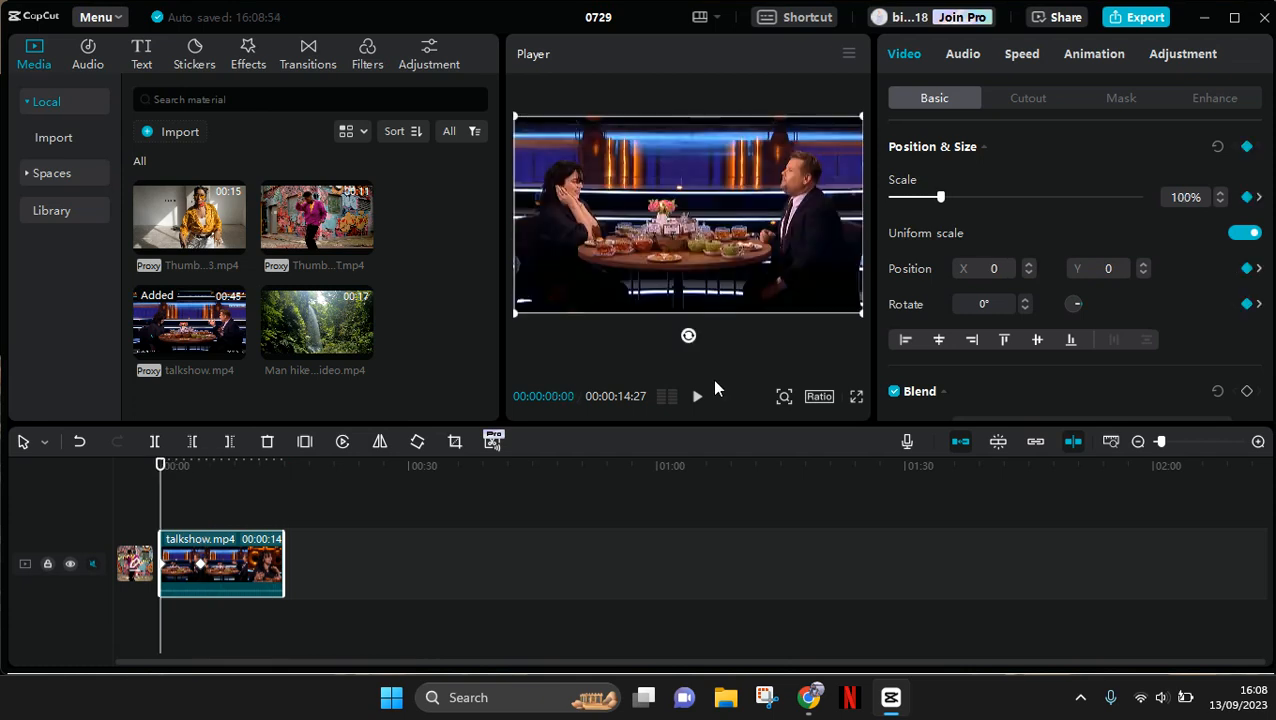
click(696, 396)
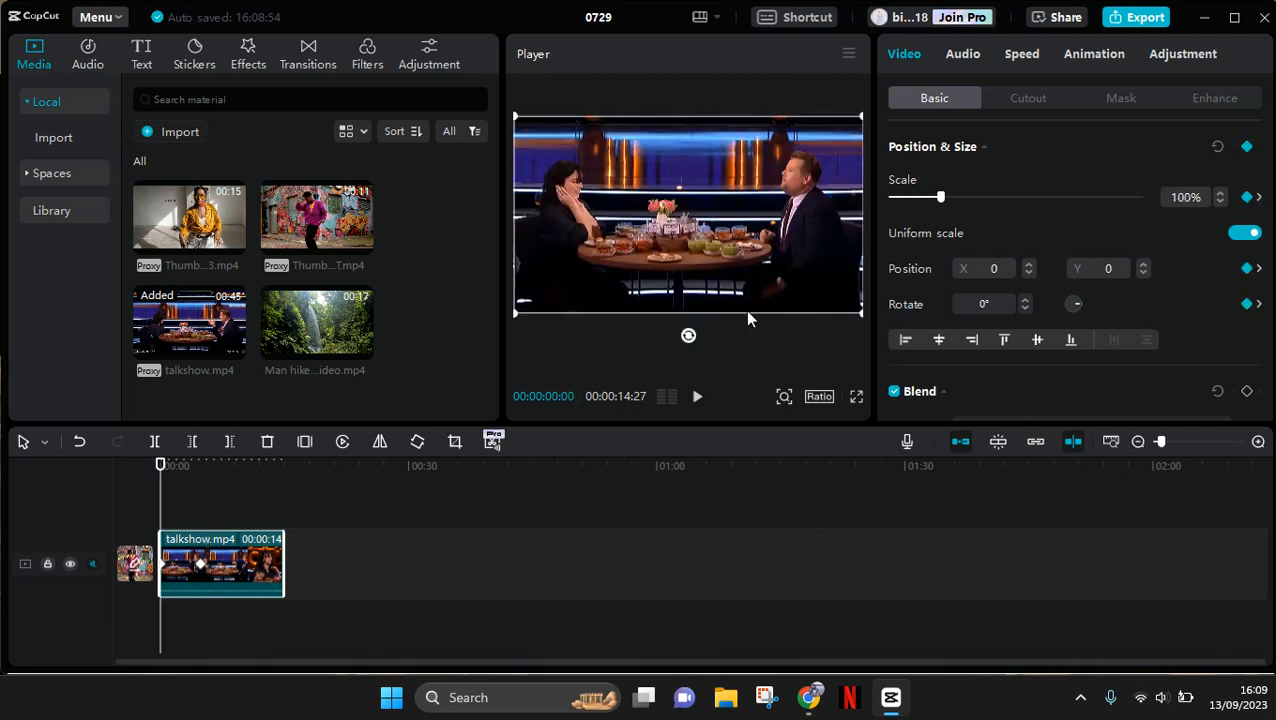
mouse_move(956, 140)
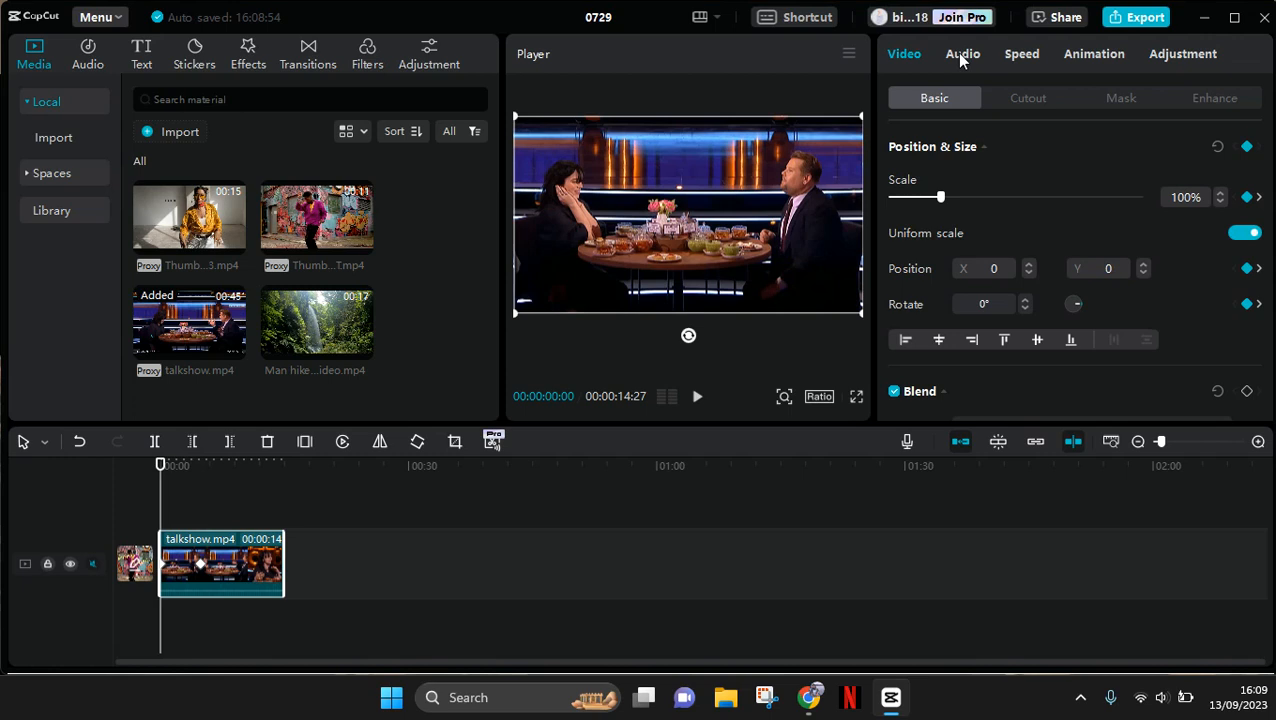
Switch the properties panel from Audio to the Adjustment colour settings
click(962, 52)
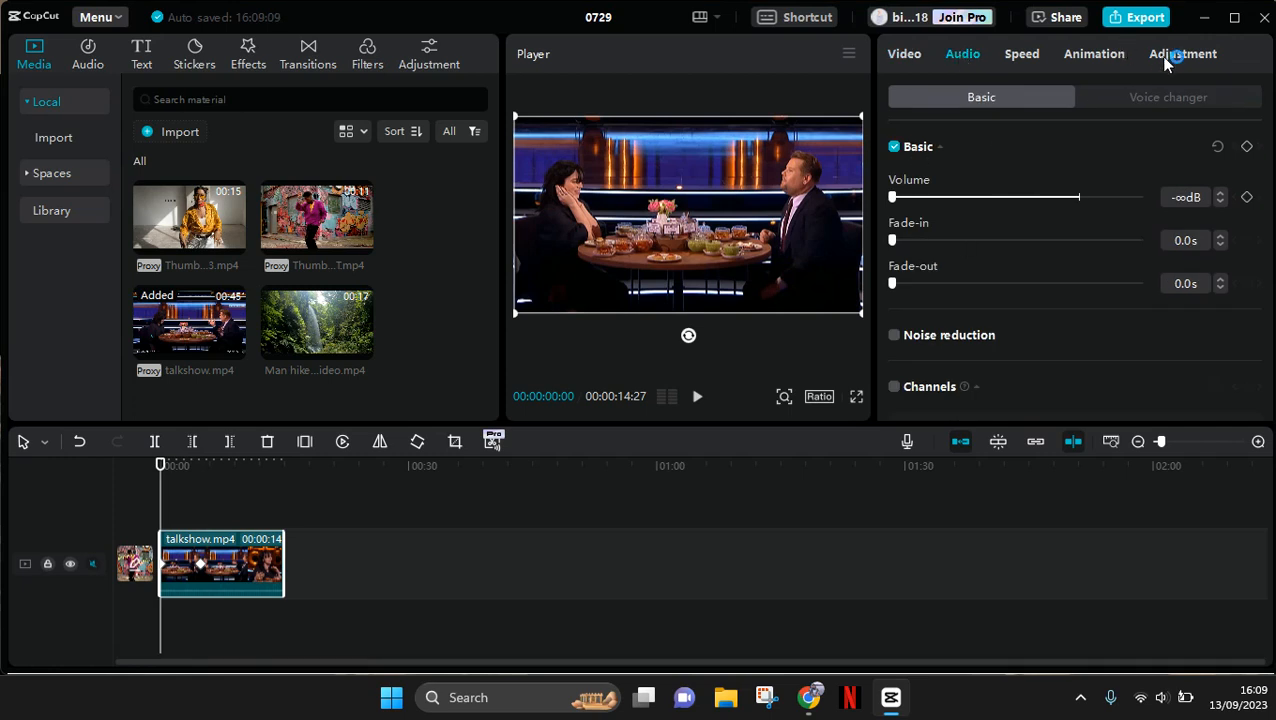
click(1182, 52)
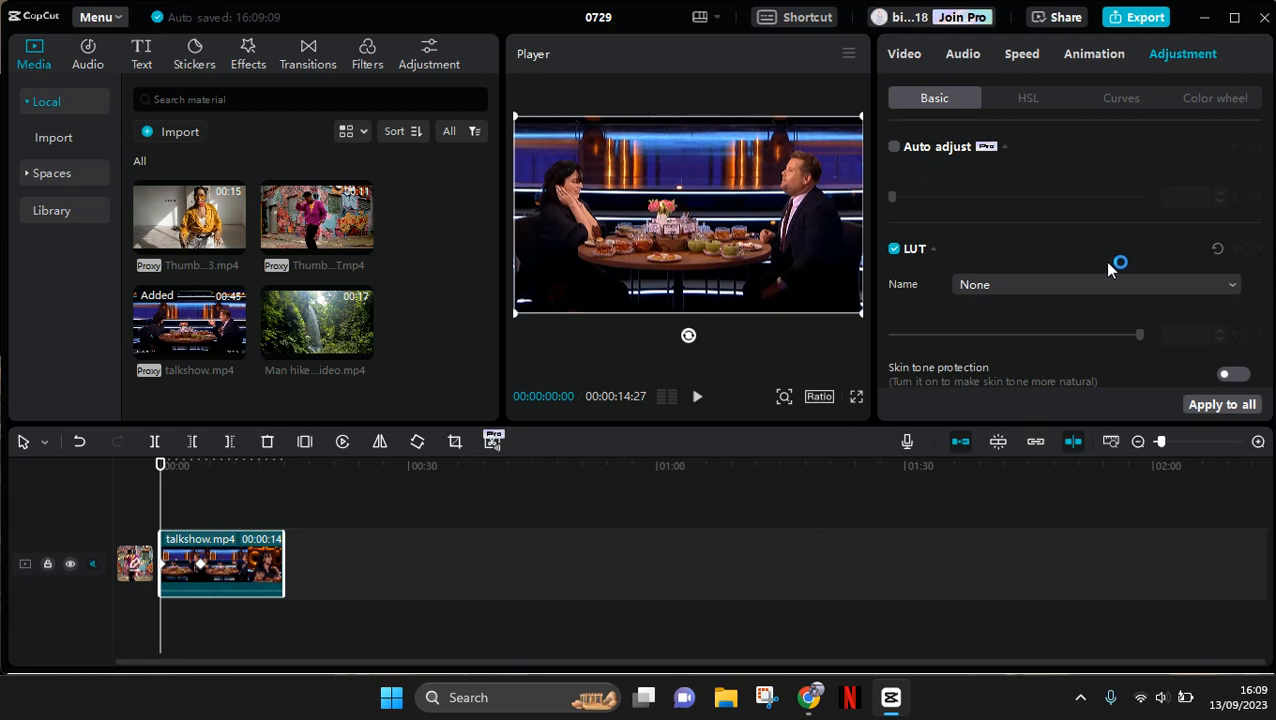